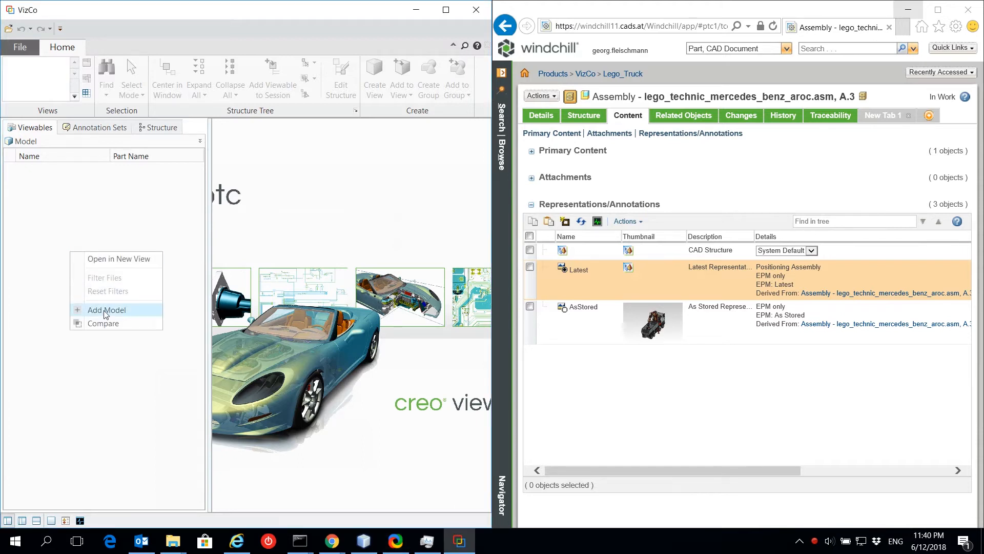
# Import lego_technic_mercedes_benz_aroc.asm A.3 from Windchill as the first model of a new Compare session
pyautogui.click(107, 309)
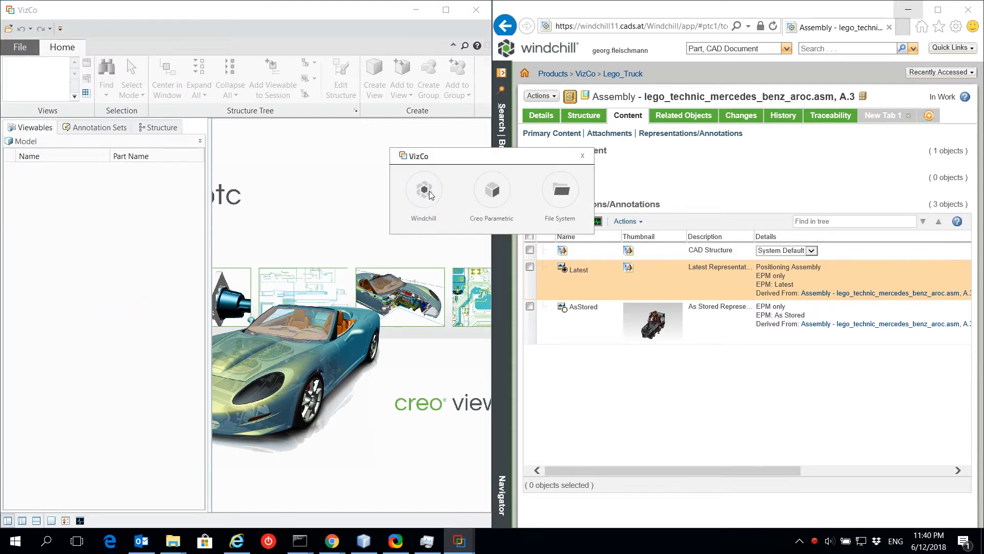
pyautogui.click(424, 189)
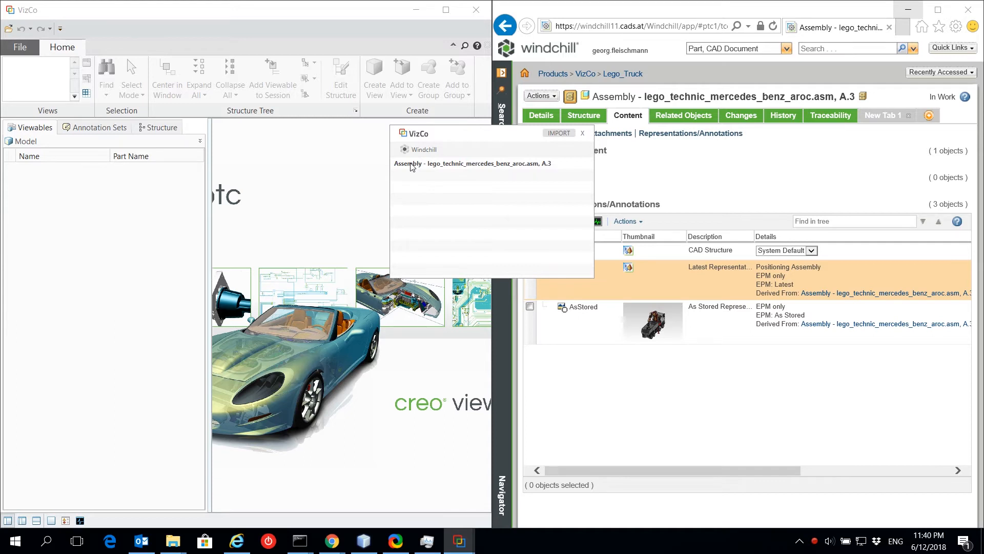
pyautogui.click(406, 163)
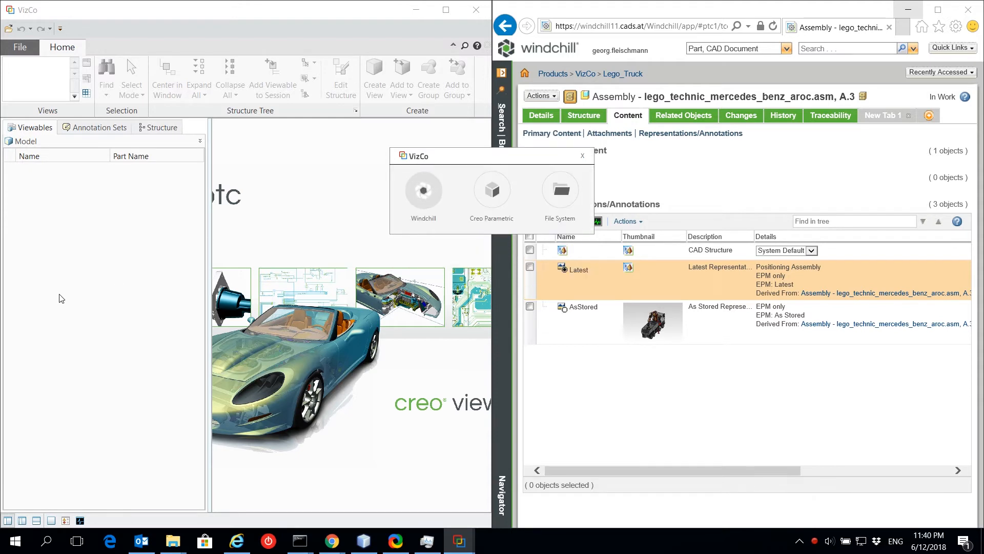
pyautogui.click(424, 190)
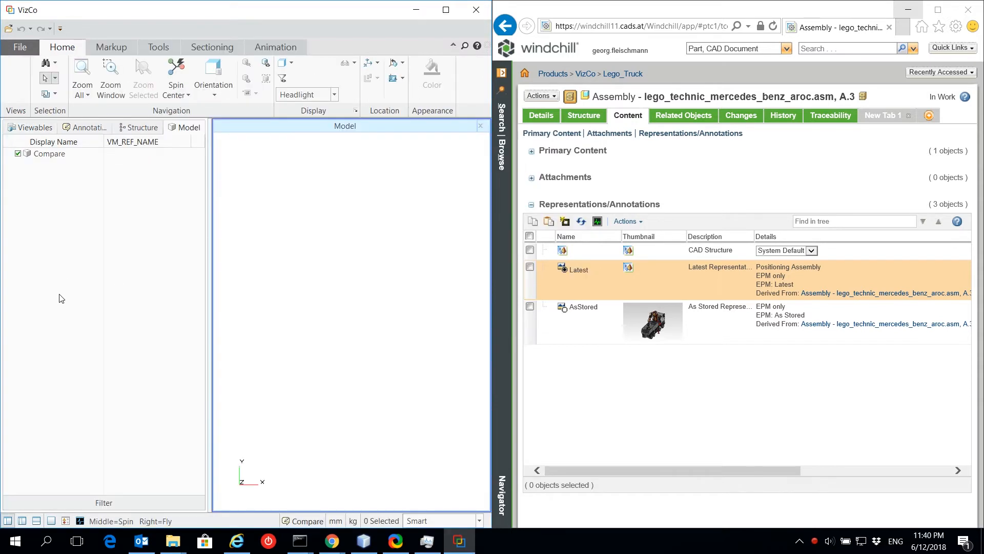
# Add the second version of the Lego truck assembly under the Compare session so the truck displays
pyautogui.click(6, 153)
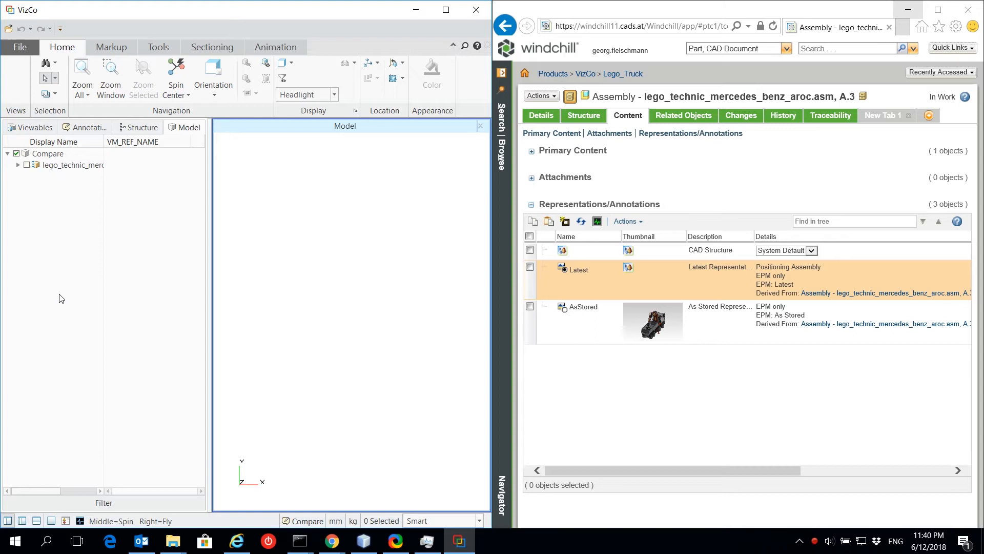
pyautogui.rightClick(60, 298)
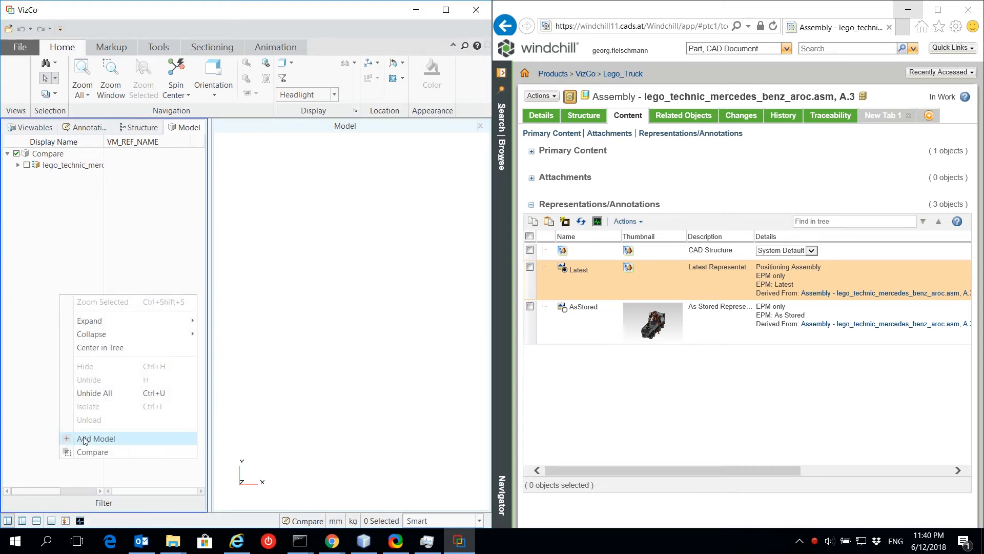
pyautogui.click(96, 438)
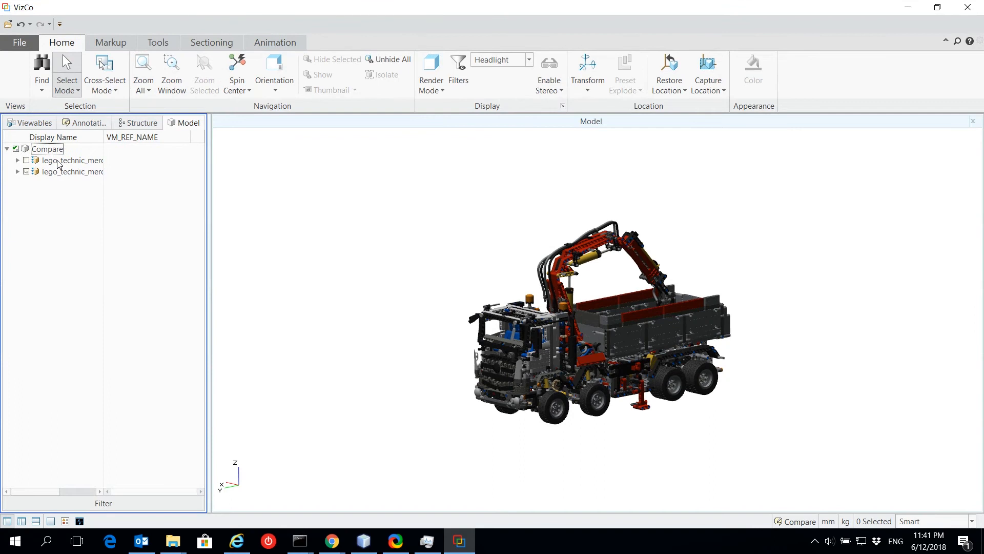
# Run Compare on both lego_technic_merc entries to list differing parts with status, version and creator
pyautogui.click(71, 172)
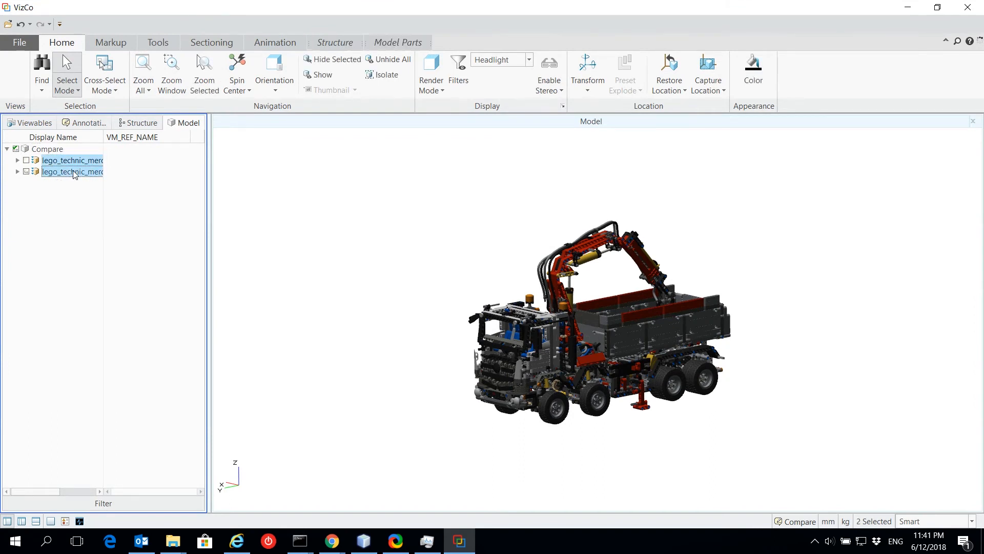
pyautogui.rightClick(72, 171)
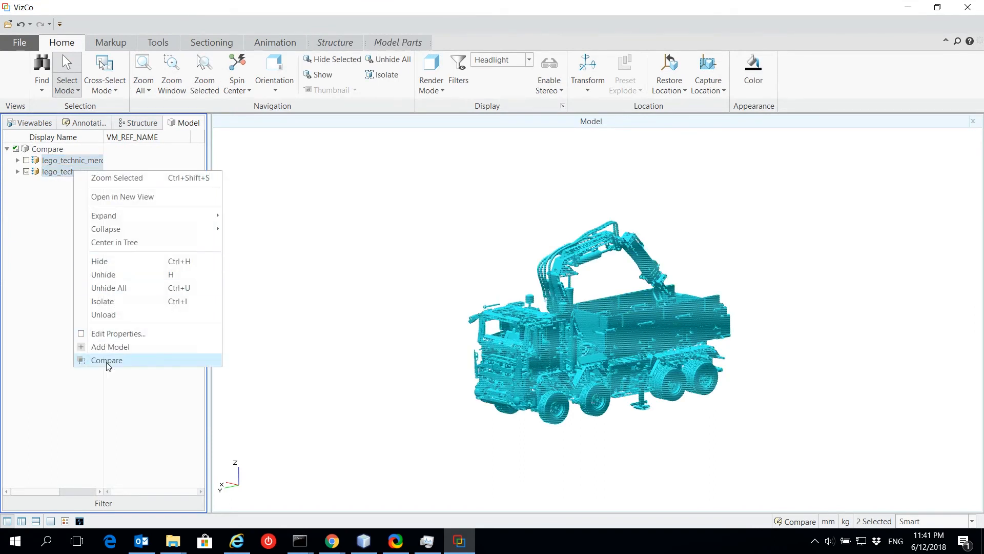
pyautogui.click(106, 360)
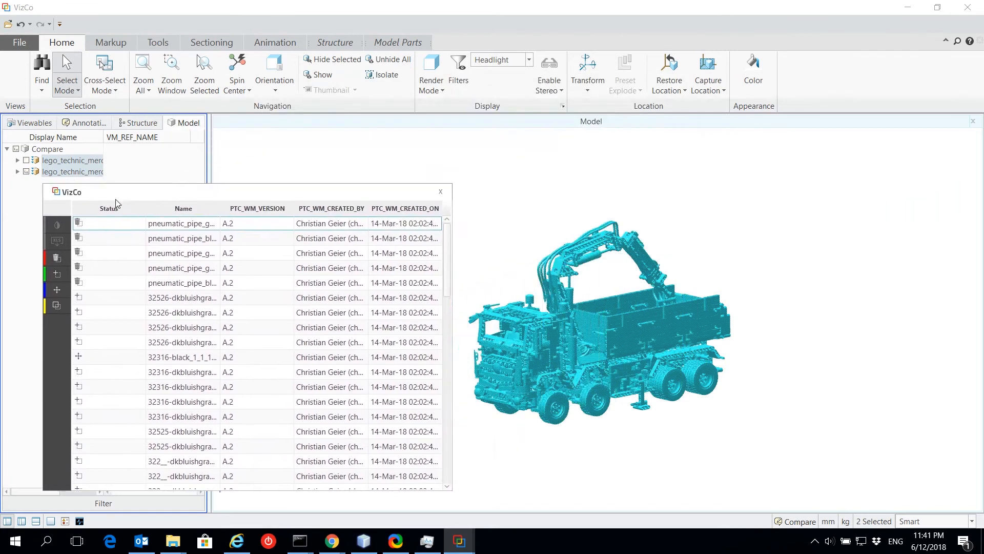
# Filter the results by difference type, then Color Code All so changed, added and removed parts are highlighted
pyautogui.click(145, 255)
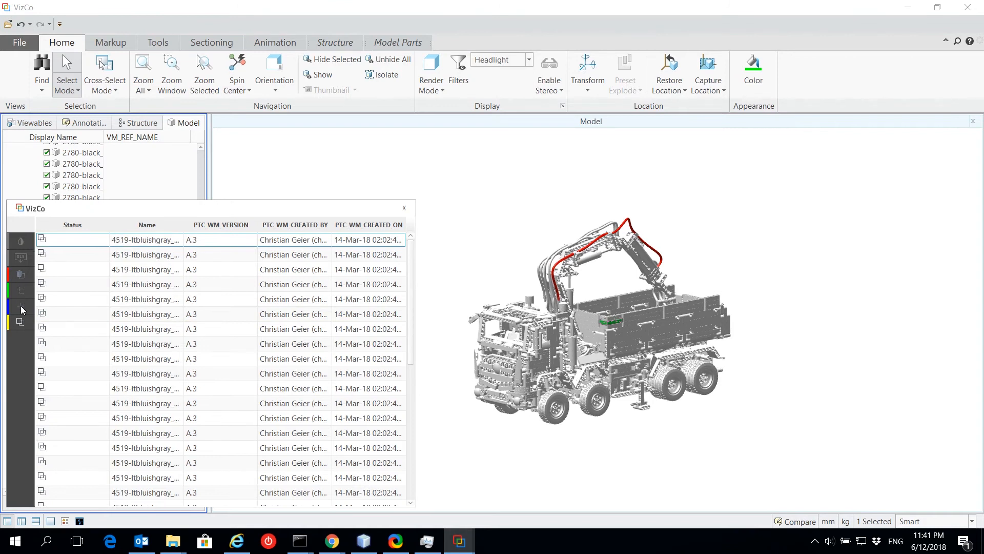
pyautogui.click(146, 240)
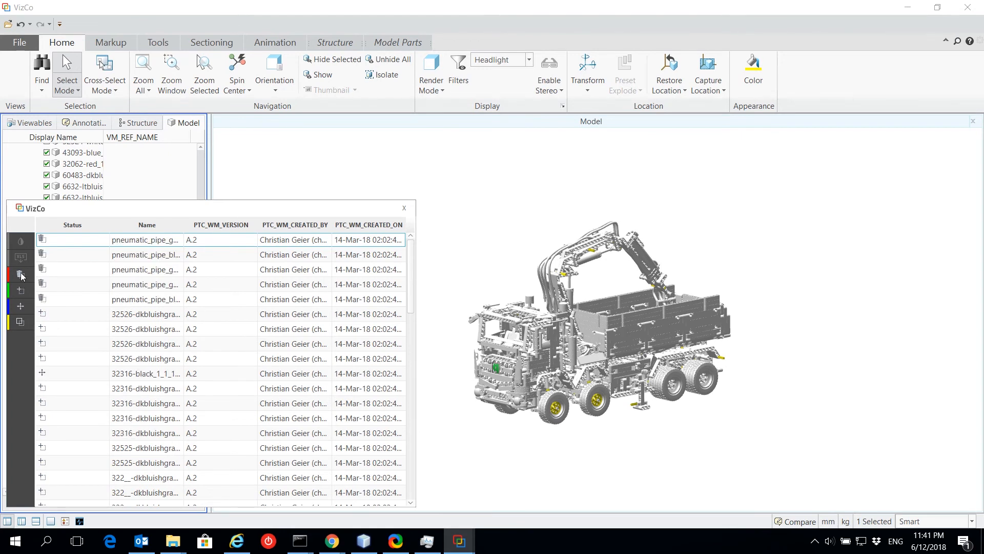
pyautogui.moveTo(20, 241)
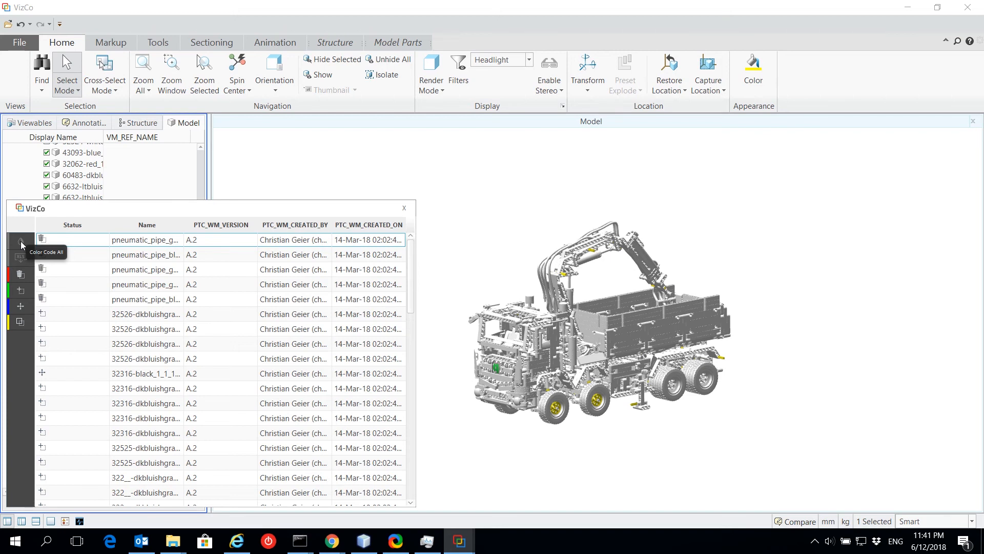
pyautogui.click(19, 241)
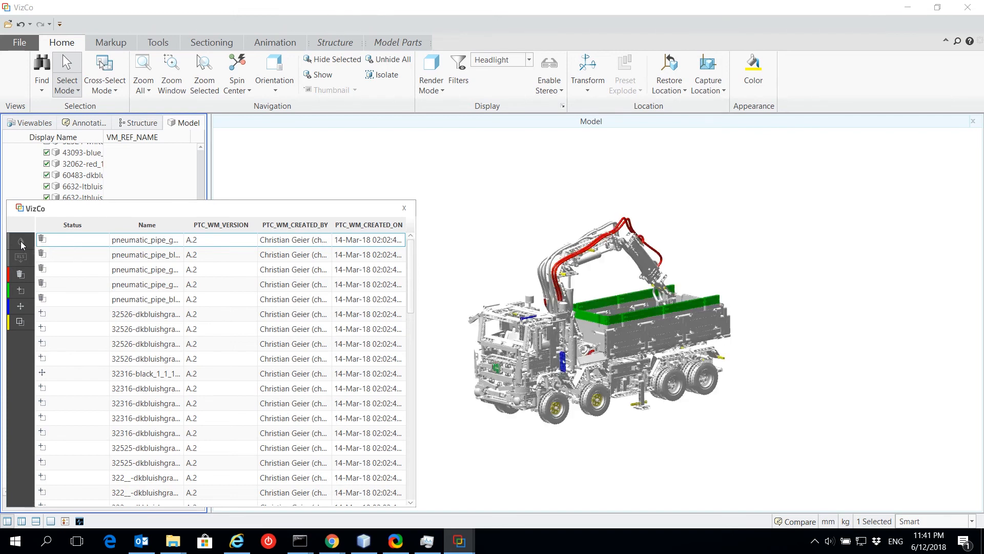